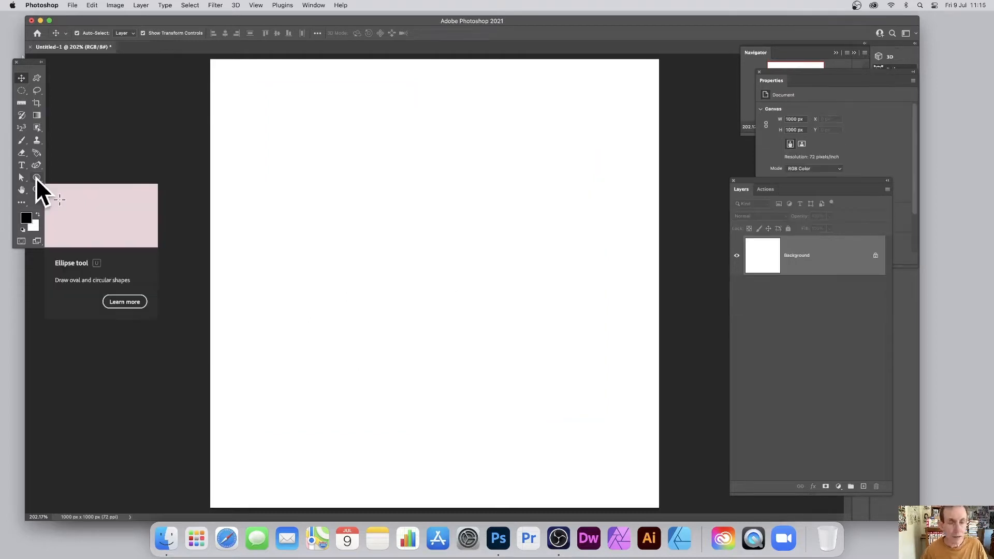
Draw a large black circle as an ellipse shape layer with the Ellipse tool in Shape mode
click(37, 177)
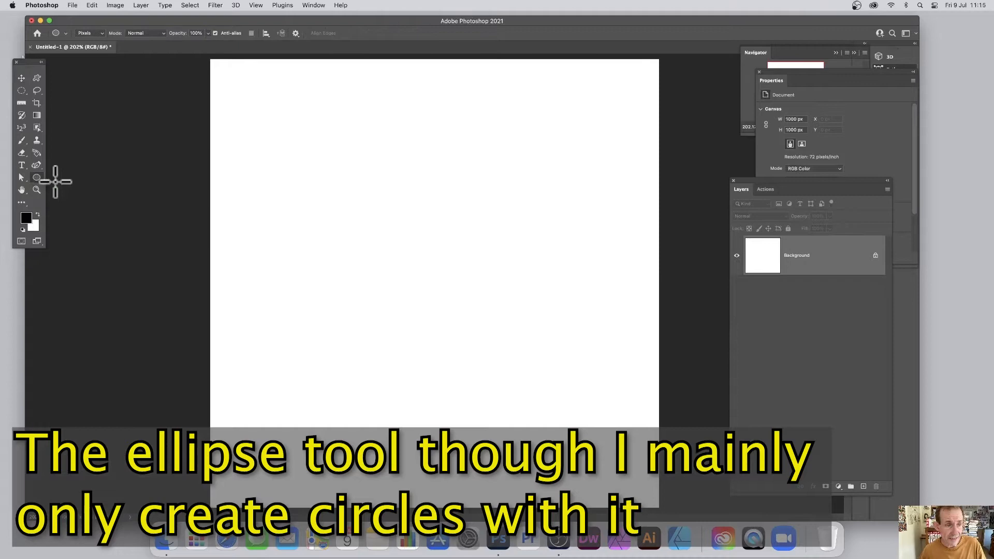
click(89, 33)
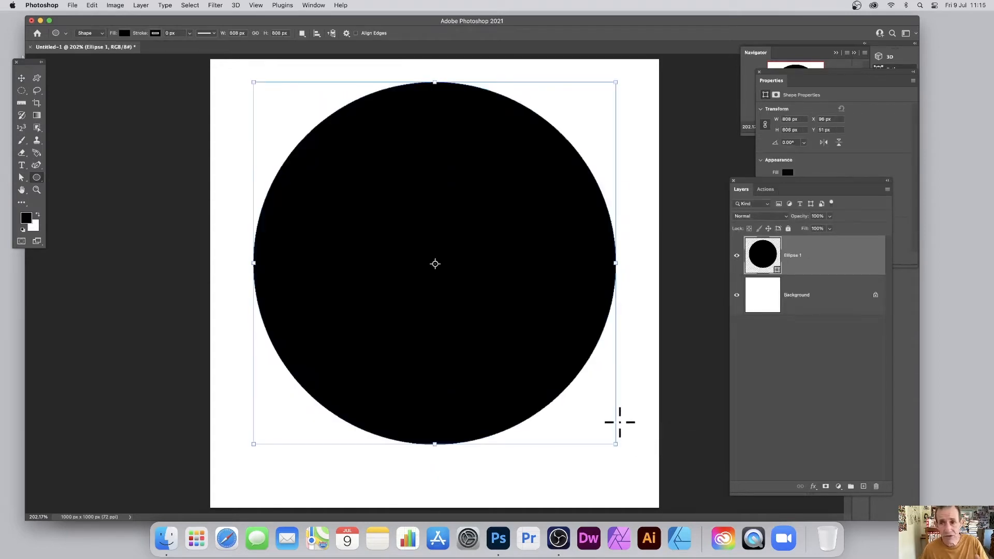
mouse_move(653, 86)
text(800)
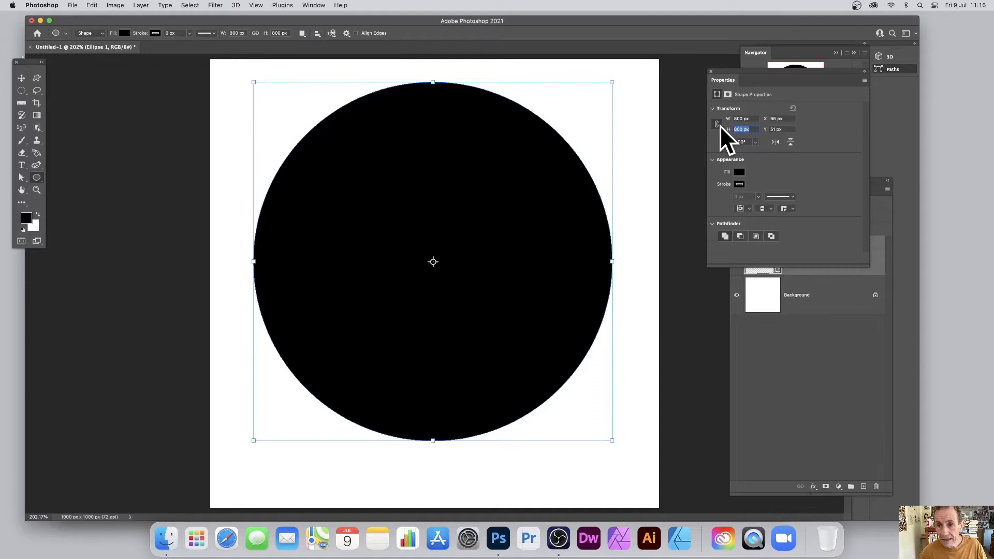
mouse_move(342, 41)
text(100)
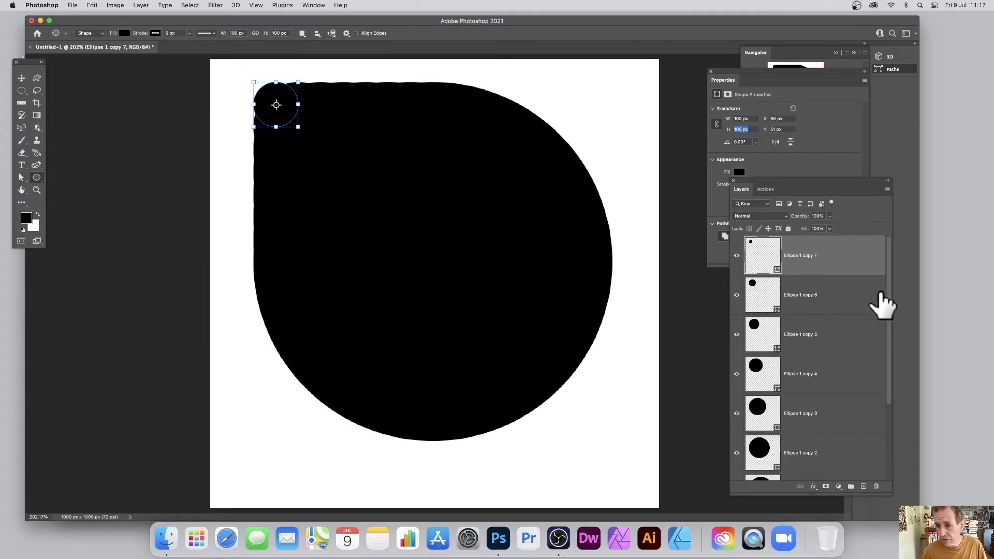
Align all eight ellipse layers to a common centre, forming concentric circles
scroll(down, 3)
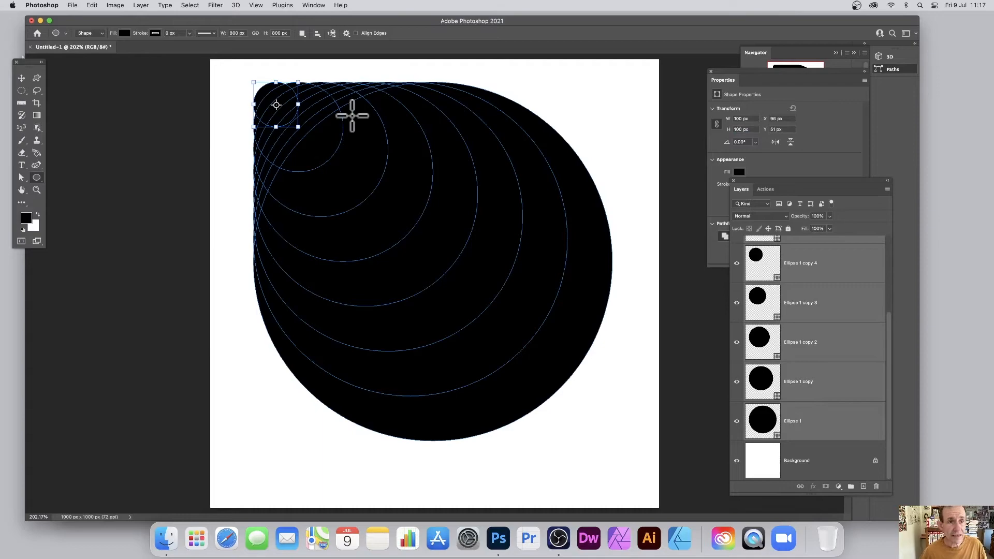
mouse_move(21, 79)
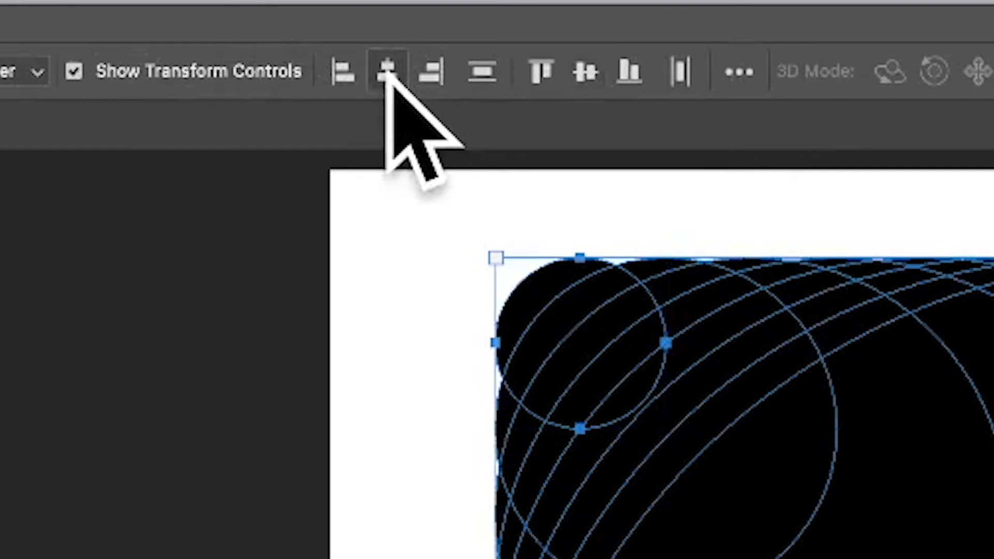
click(584, 71)
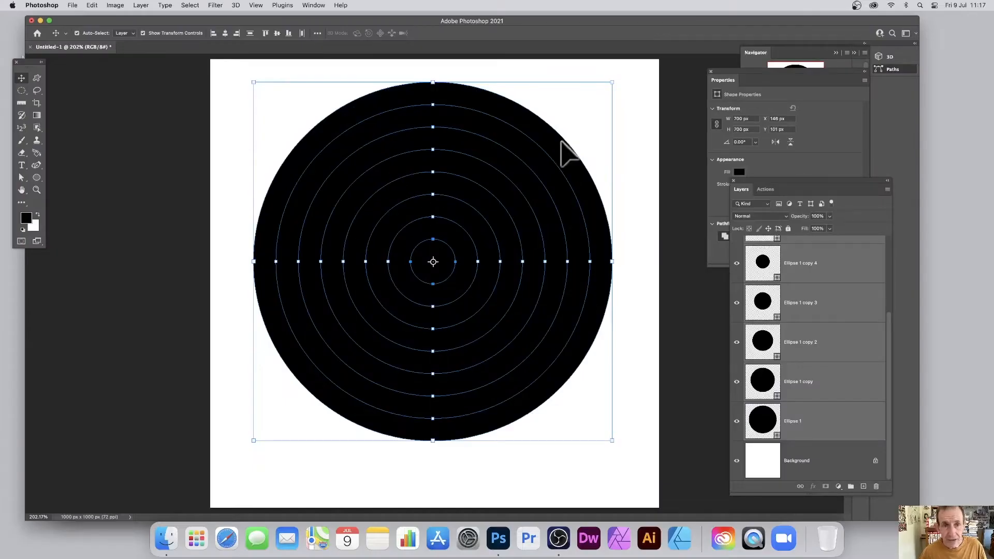
Subtract shapes at overlap into a ring target and define it as a custom shape
click(140, 5)
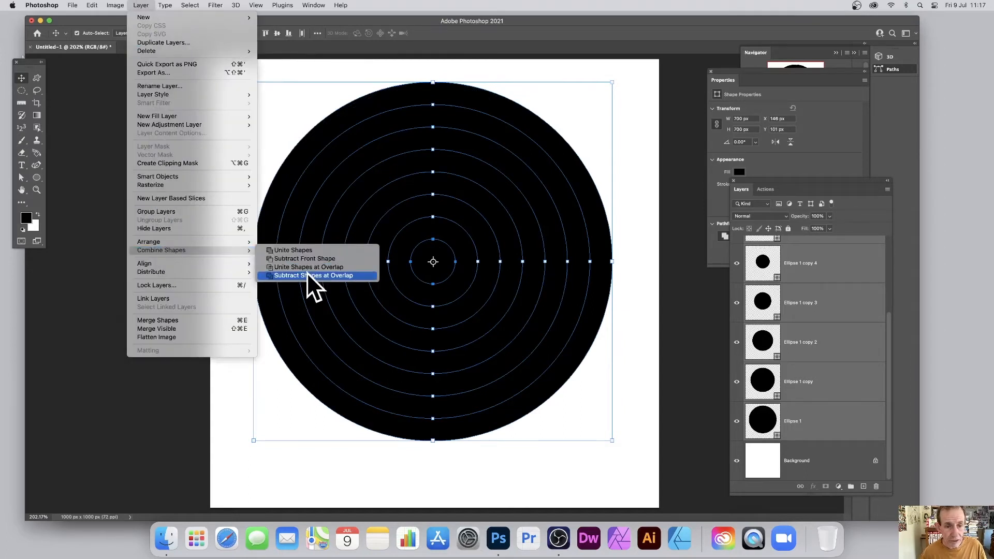
mouse_move(305, 289)
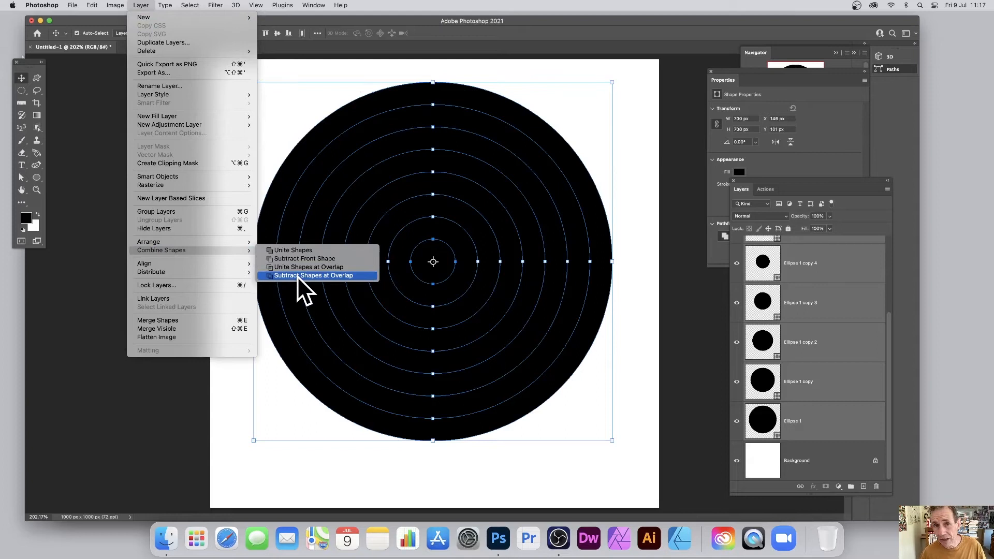
click(315, 275)
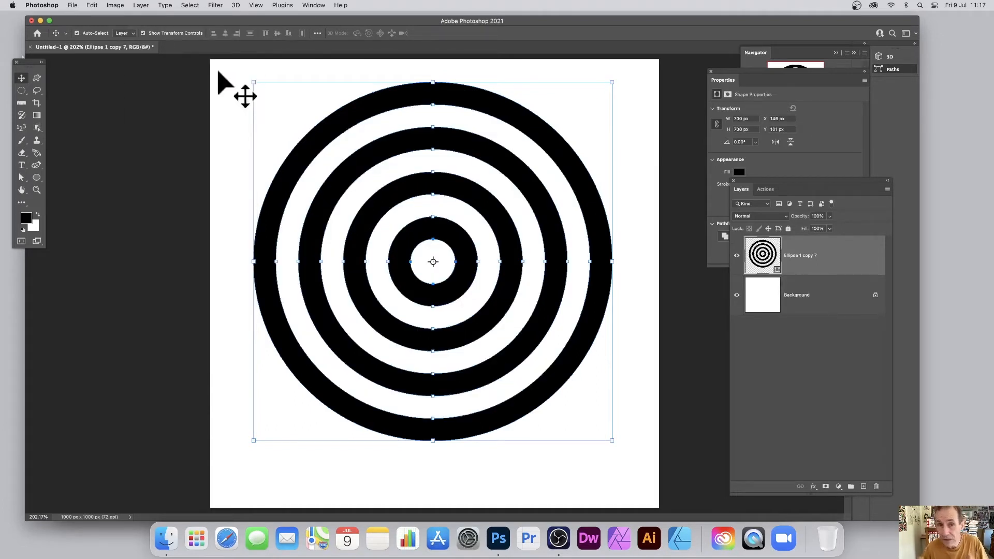
mouse_move(143, 15)
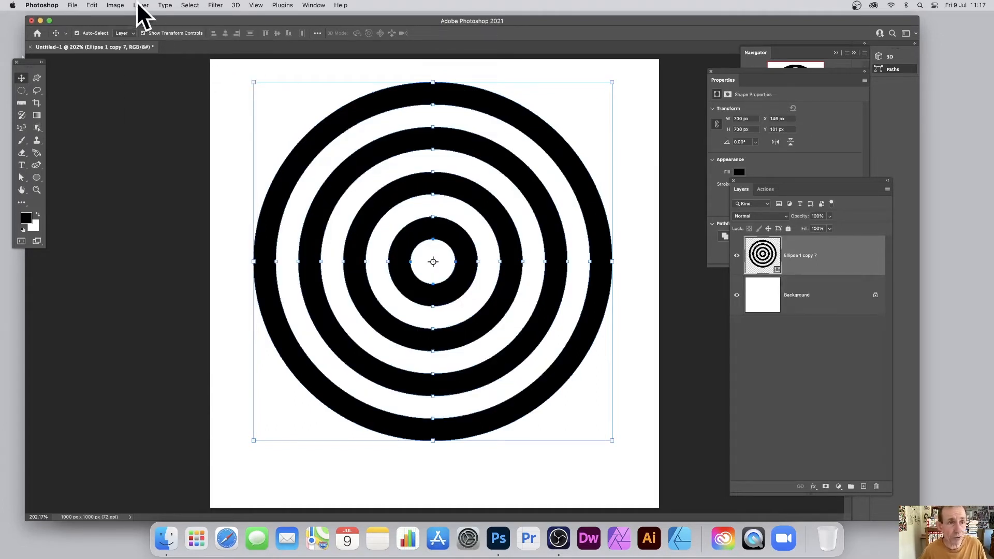
click(92, 6)
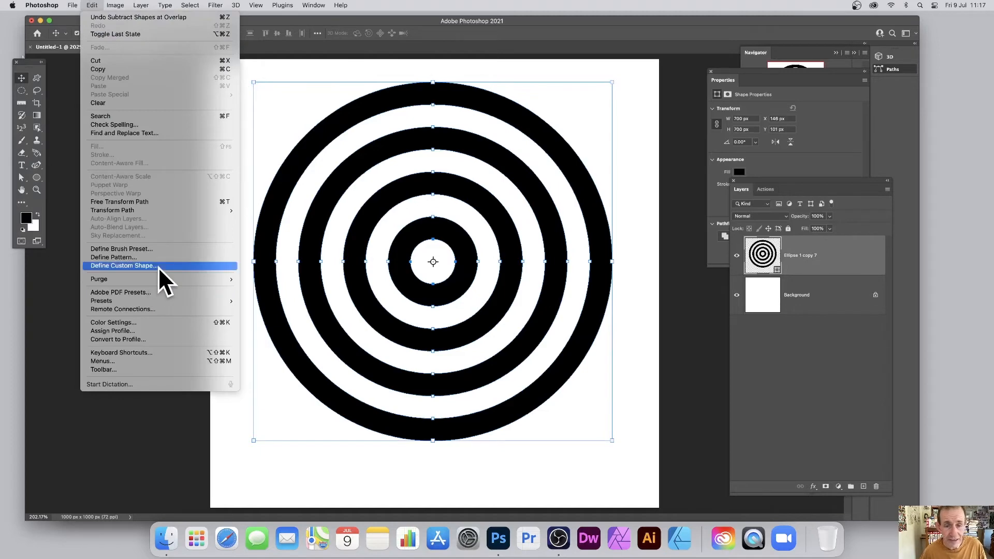
click(123, 265)
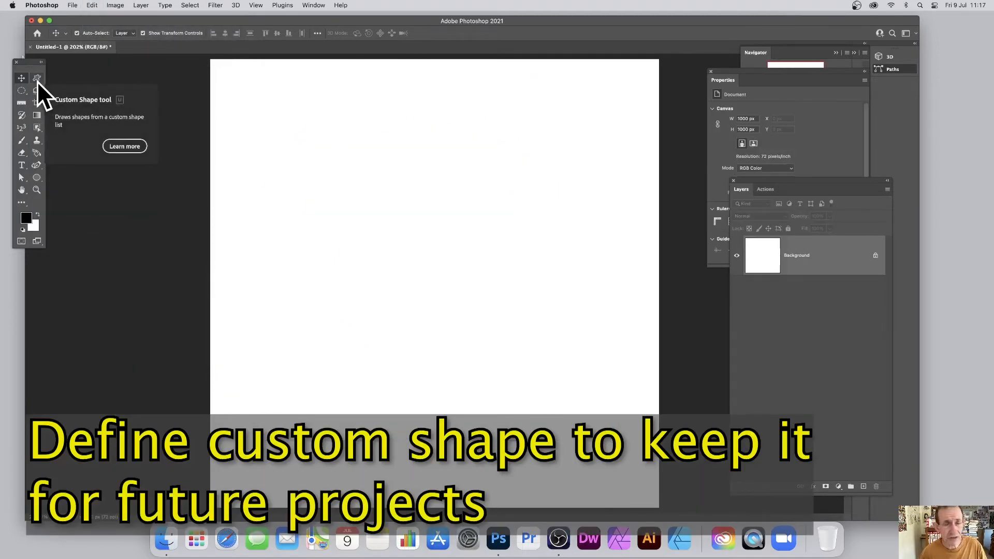
Stamp the new ring-target custom shape as pixels at various sizes across the canvas
click(38, 78)
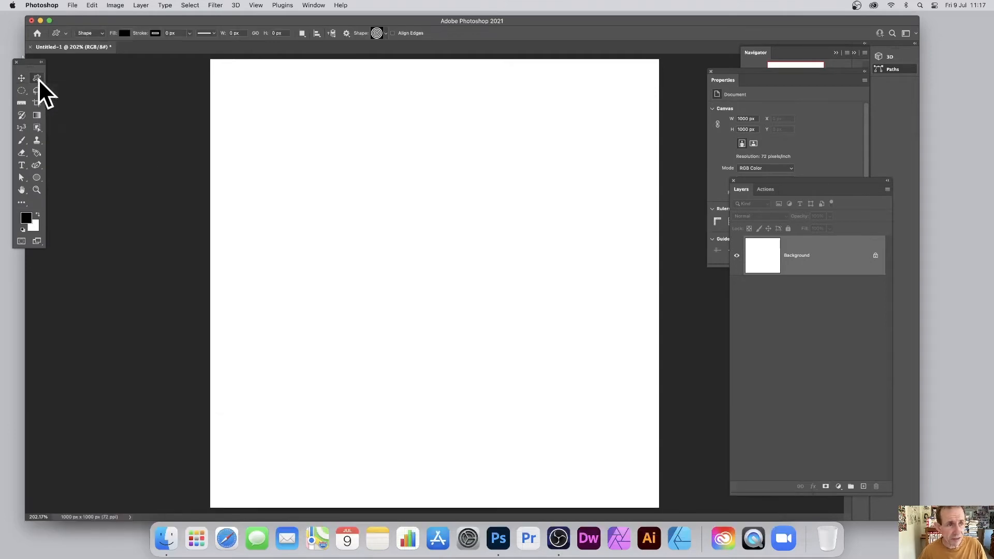
click(377, 33)
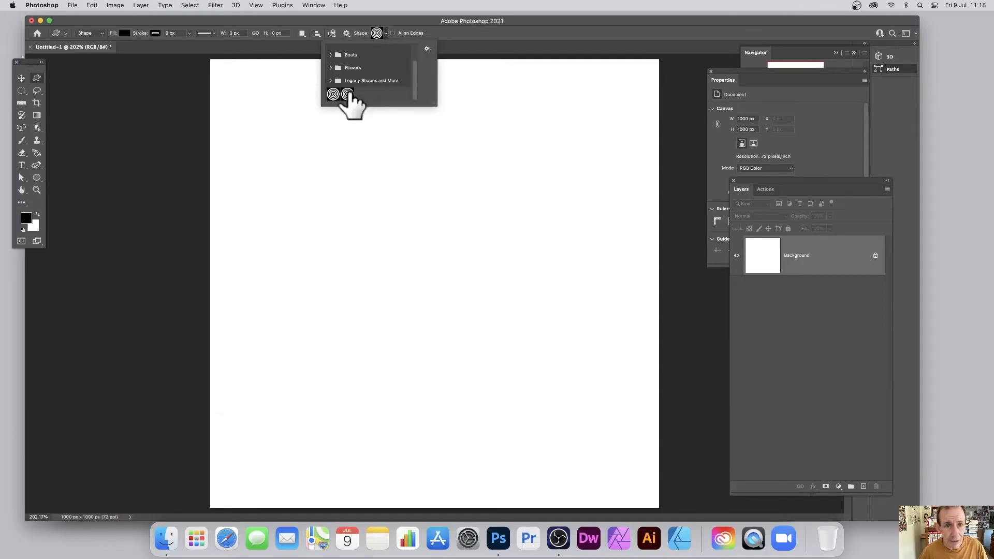
click(89, 33)
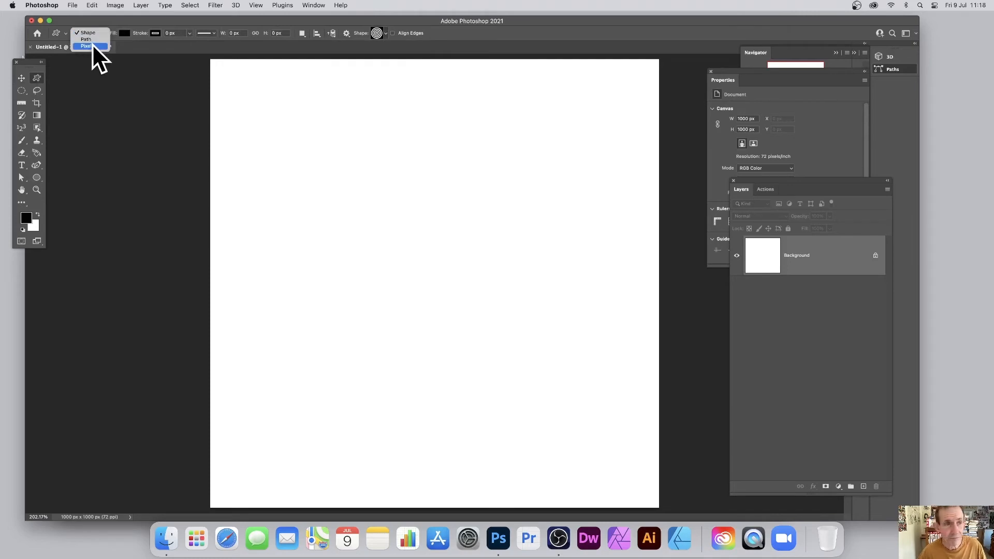
click(86, 45)
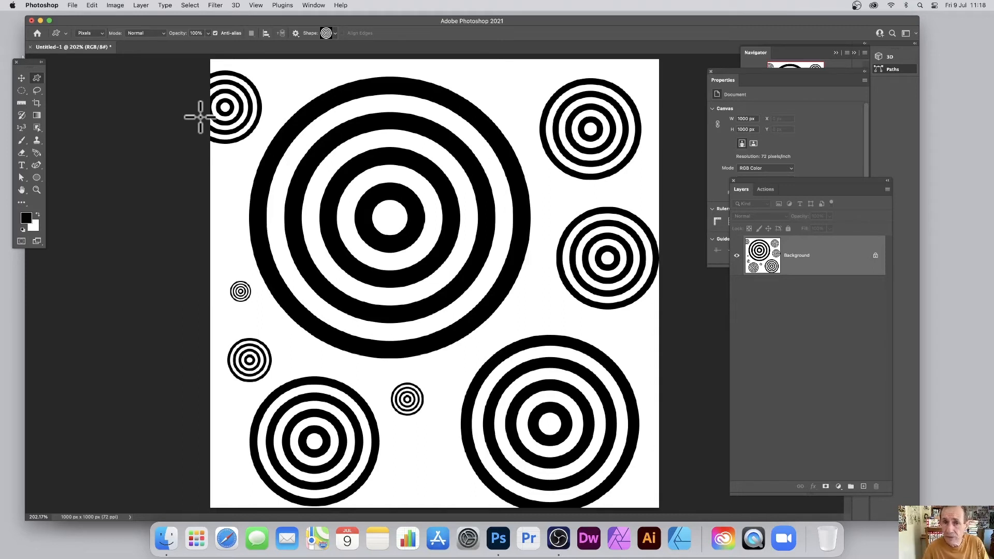
Draw a purple warped ring target and a tall grey stretched target on separate layers
key(shift)
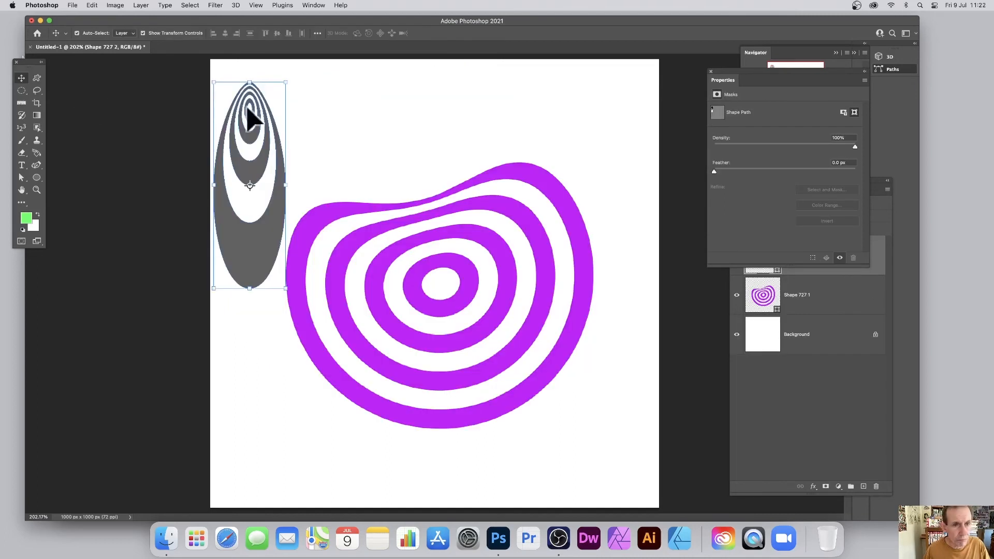
mouse_move(320, 84)
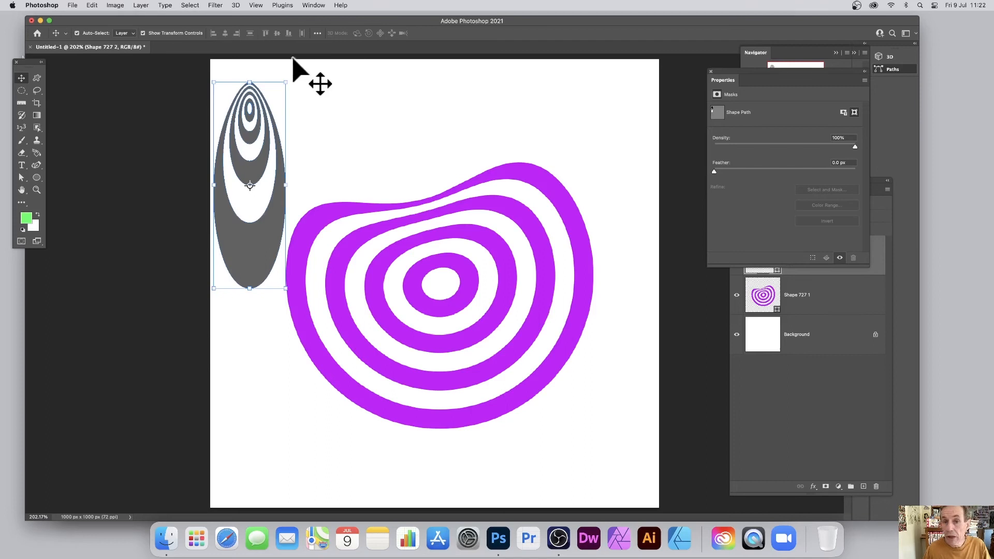
mouse_move(15, 12)
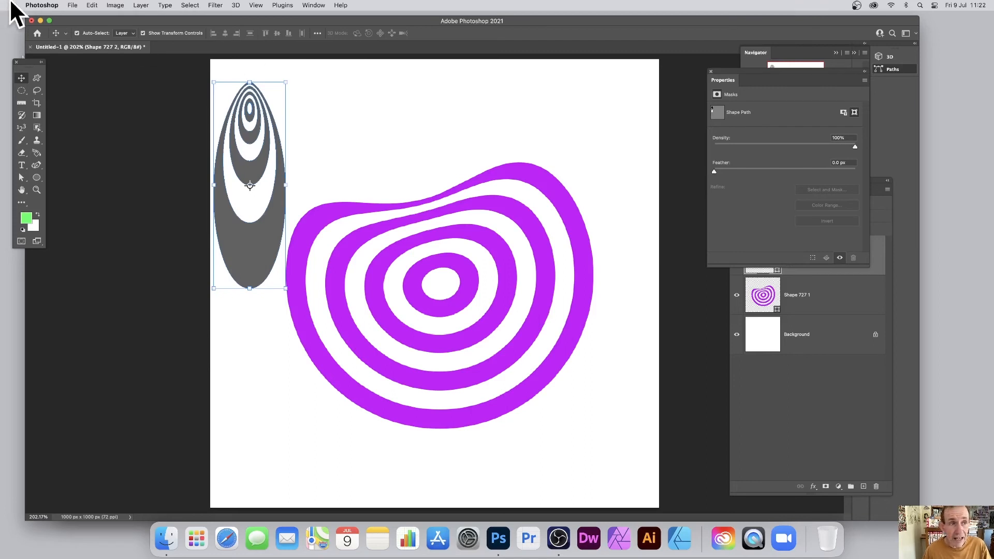